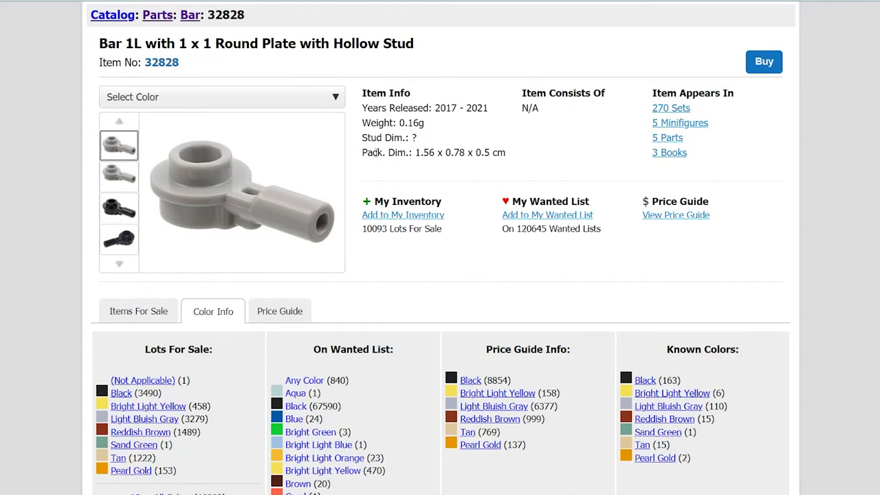
{"action": "mouse_move", "coordinate": [336, 96]}
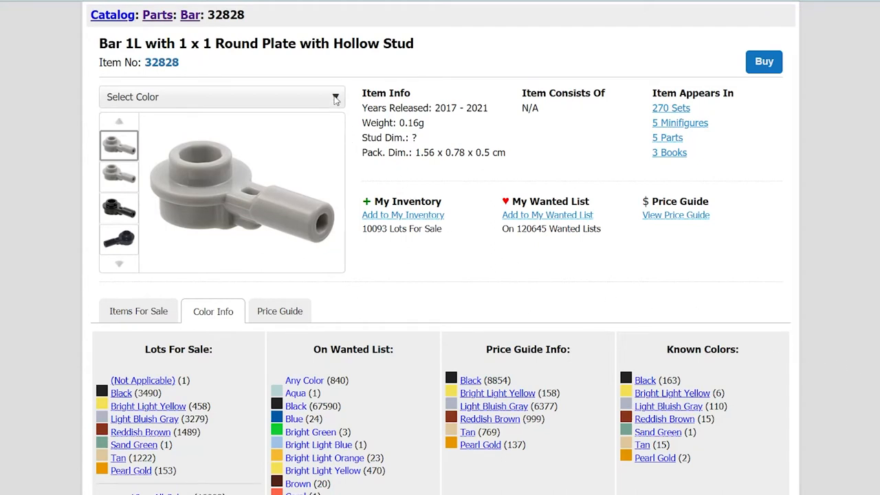
Expand the Select Color list for part 32828, Bar 1L with Round Plate, to see its colours
{"action": "left_click", "coordinate": [333, 96]}
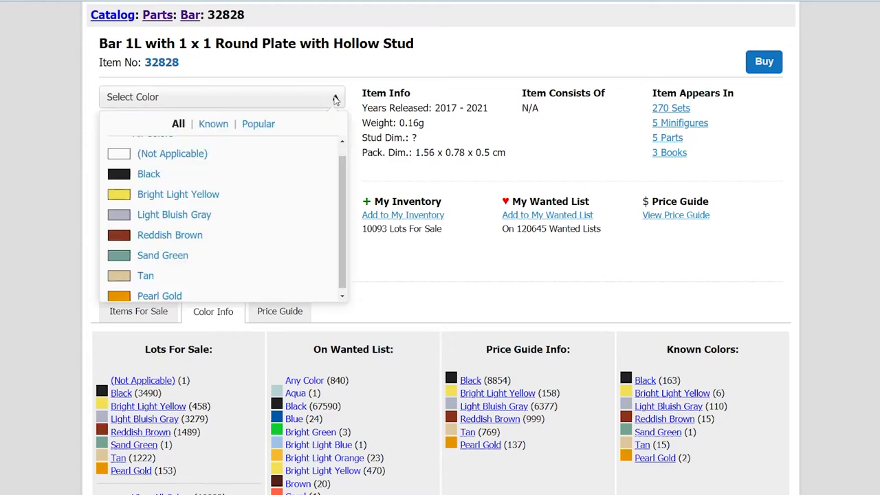